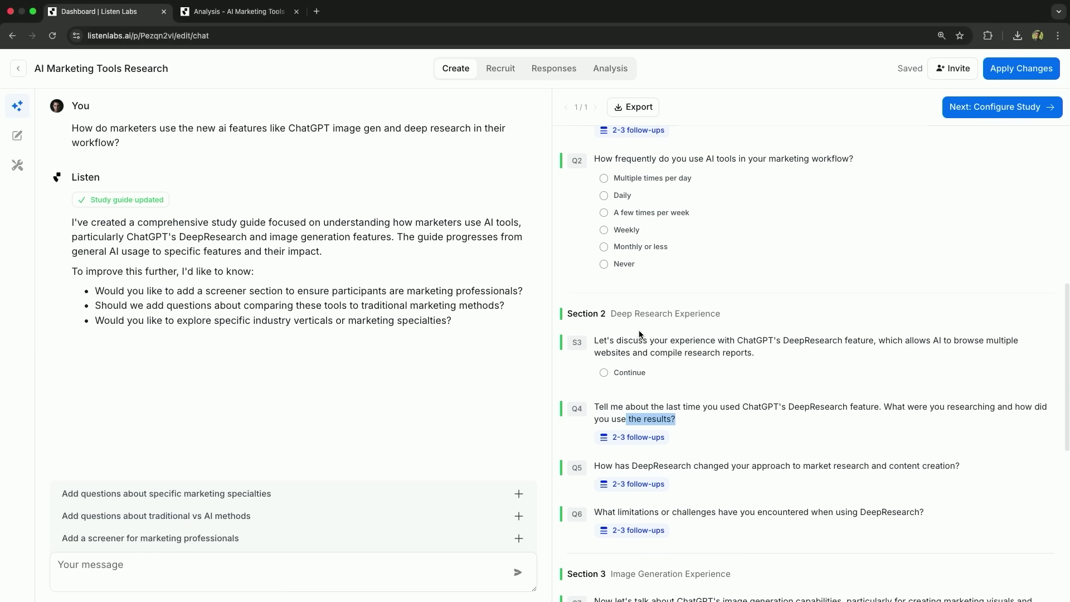
# Step: Record a test video answer to the DeepResearch usage question in the interview preview
pyautogui.scroll(3)
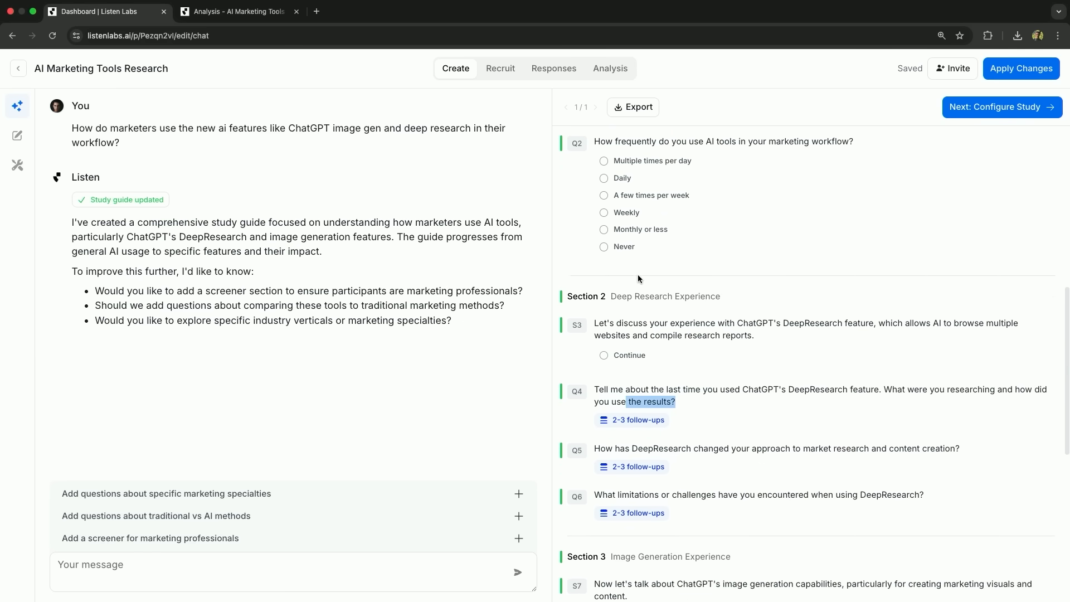
pyautogui.moveTo(997, 124)
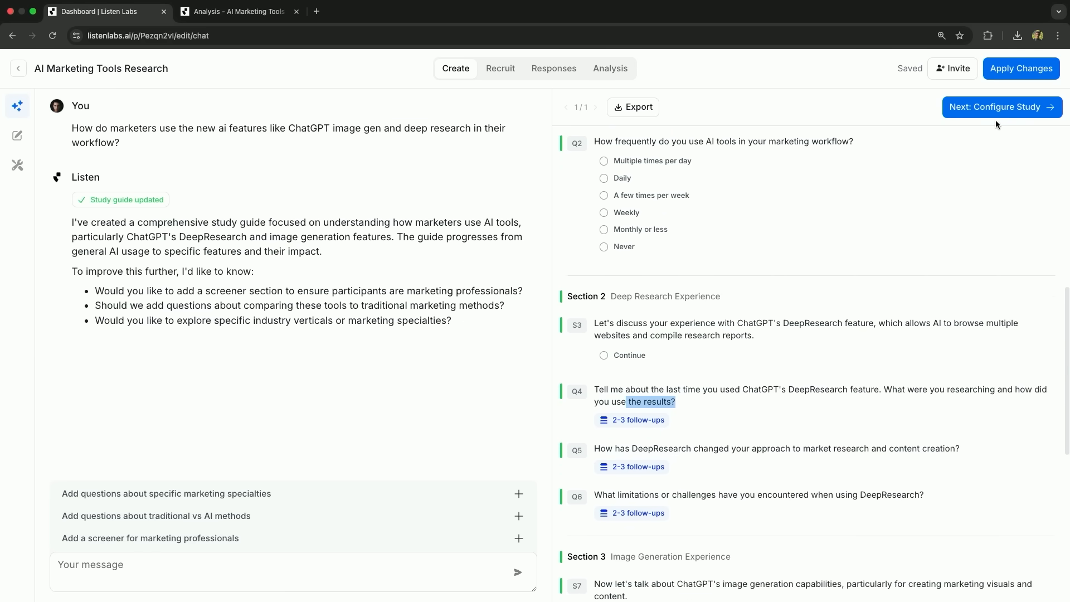
pyautogui.click(1002, 107)
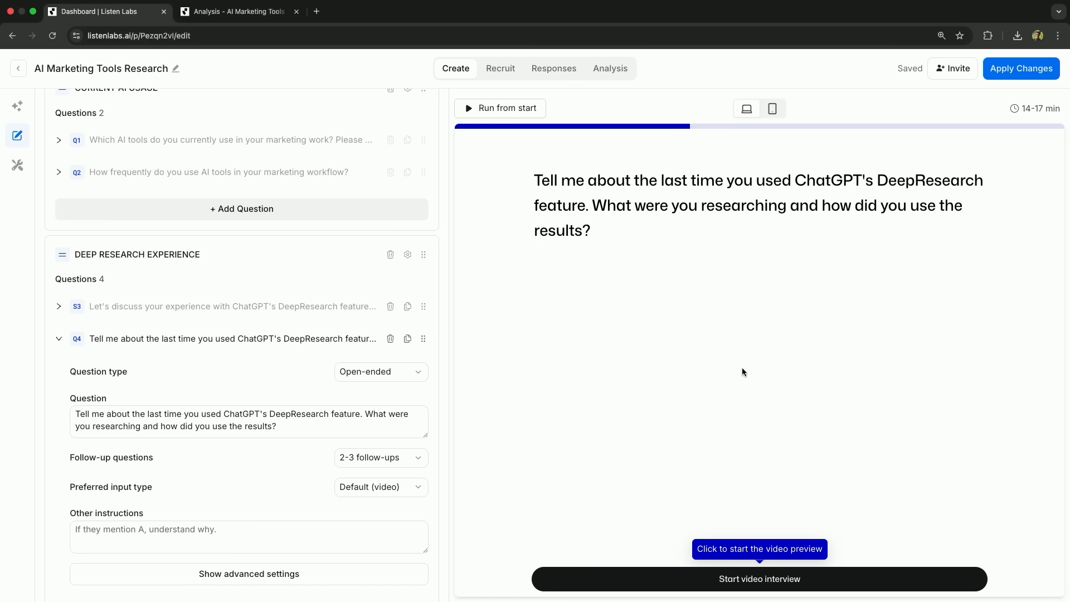
pyautogui.click(760, 578)
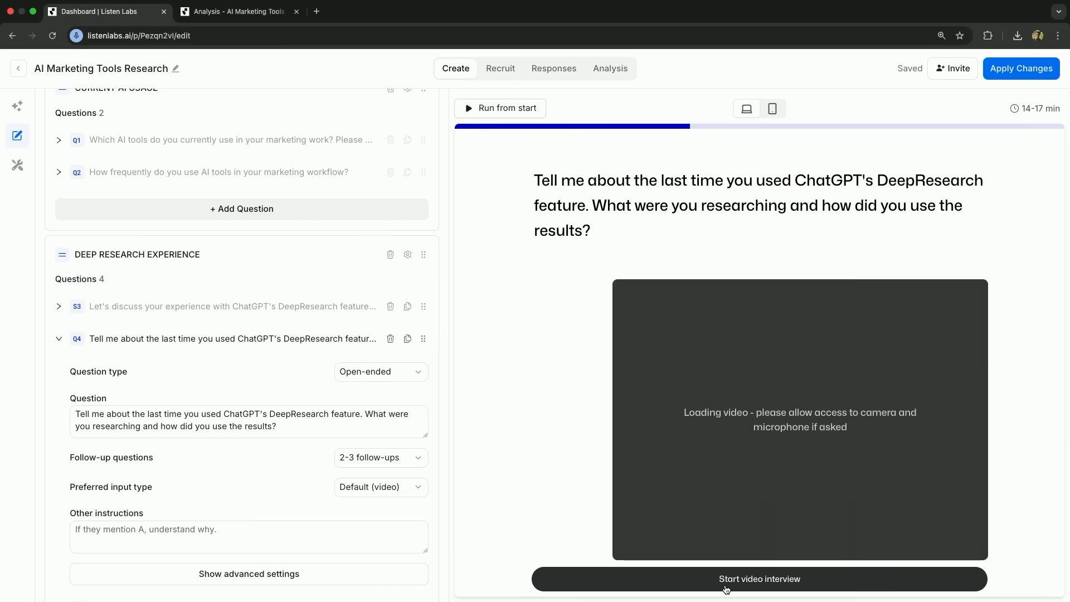
pyautogui.click(759, 579)
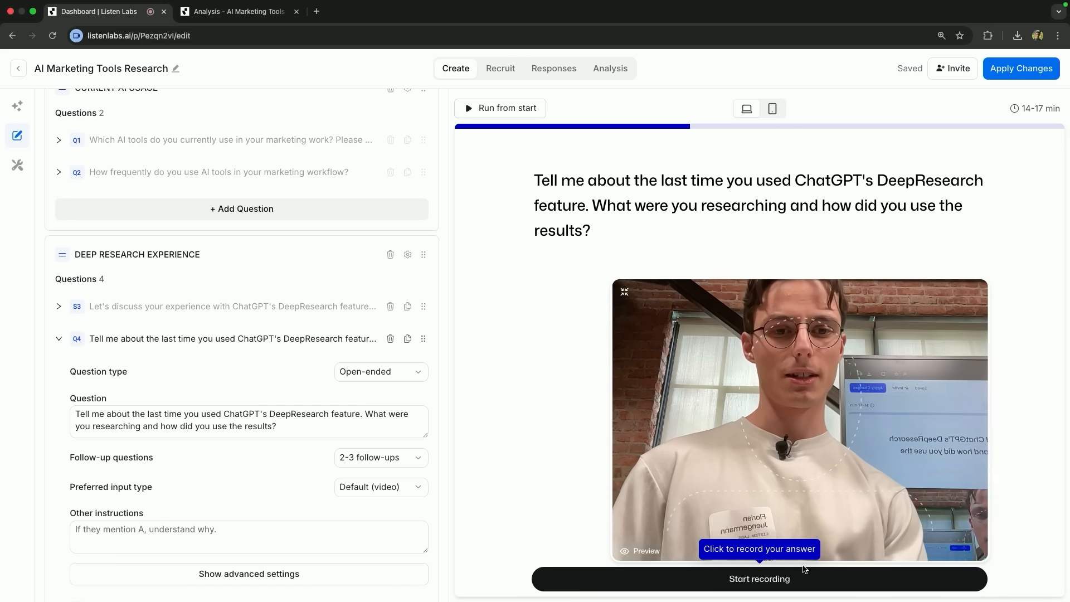
pyautogui.click(760, 579)
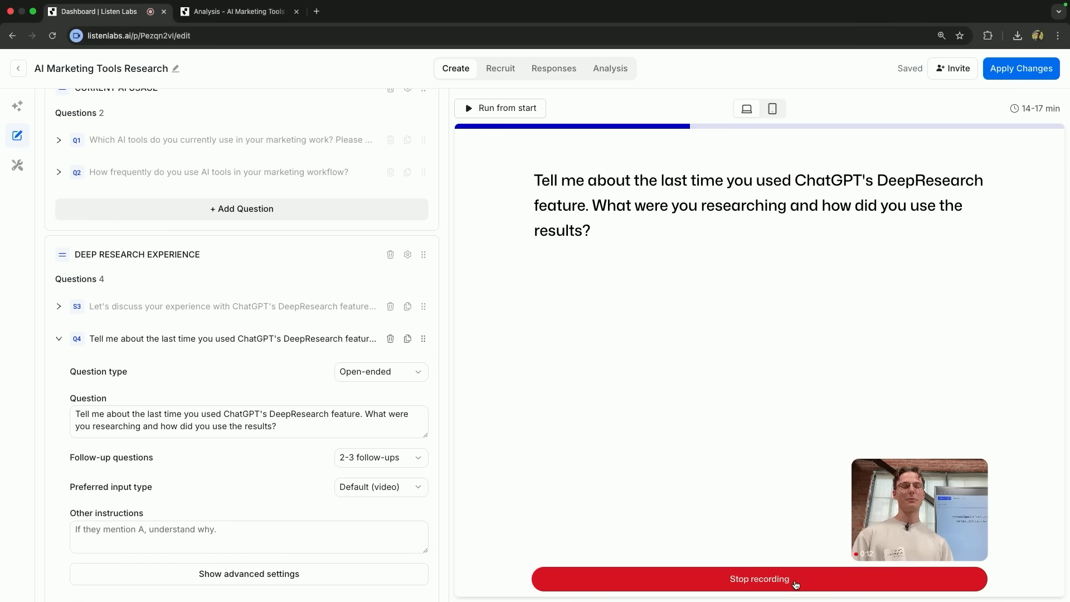
pyautogui.click(758, 579)
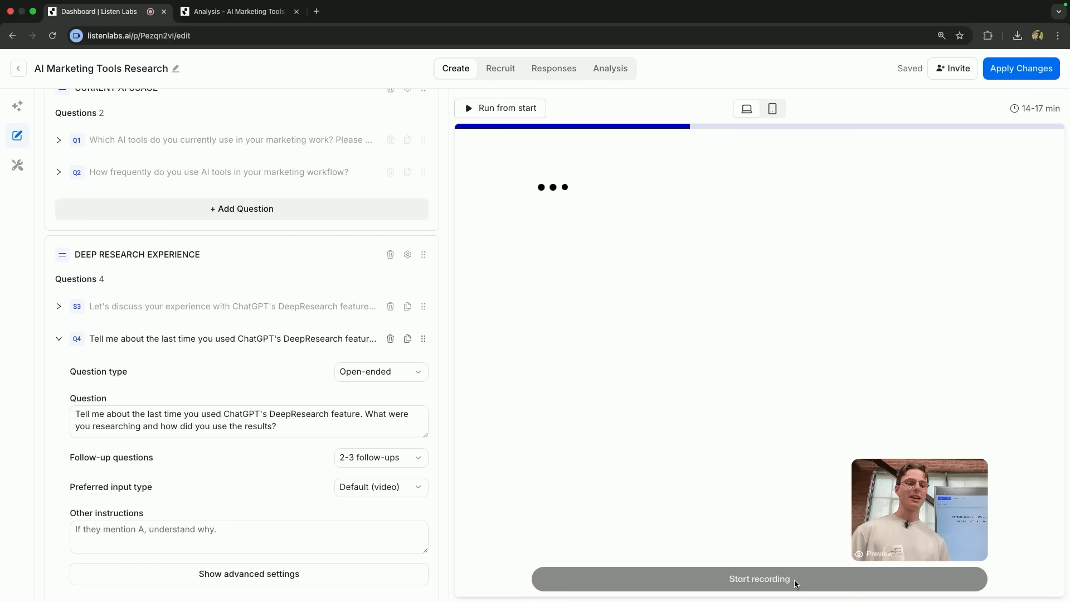
pyautogui.click(249, 573)
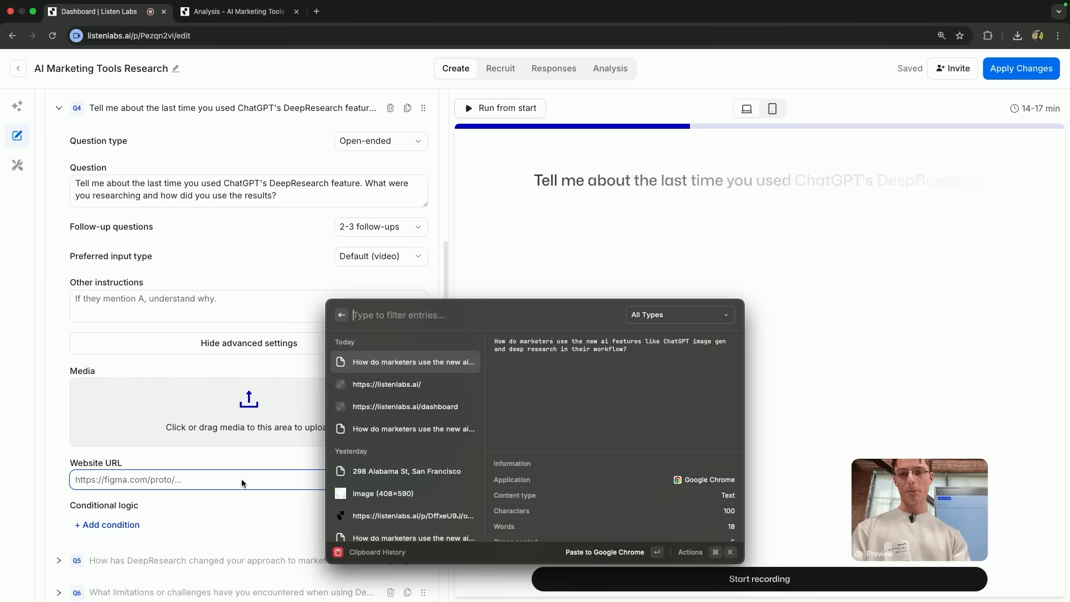
pyautogui.click(386, 384)
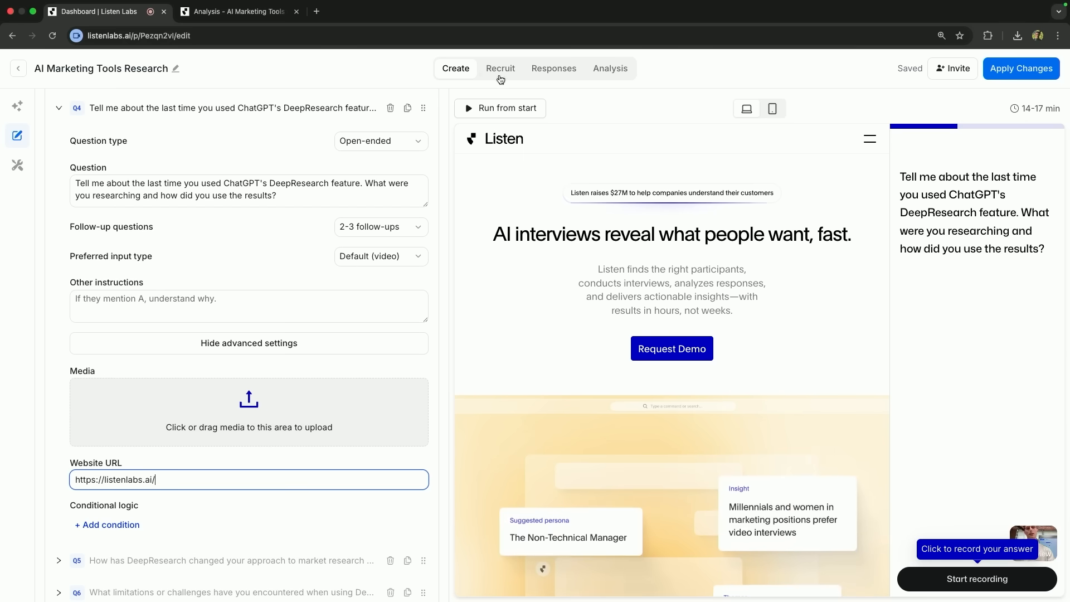
# Step: Submit a panel recruitment request describing the audience as marketers
pyautogui.click(501, 68)
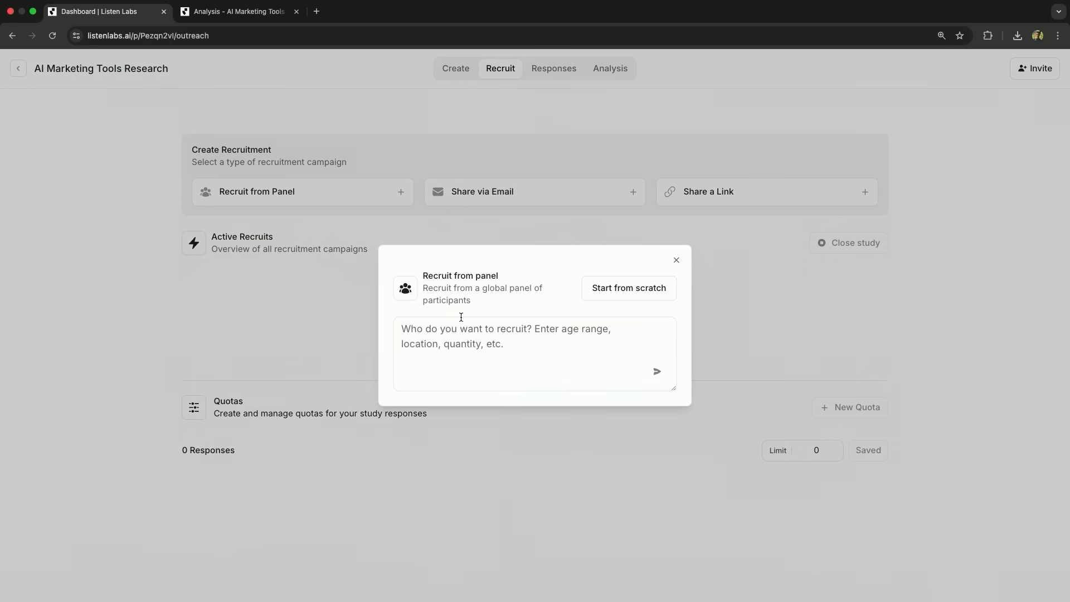
pyautogui.write('marketers in t')
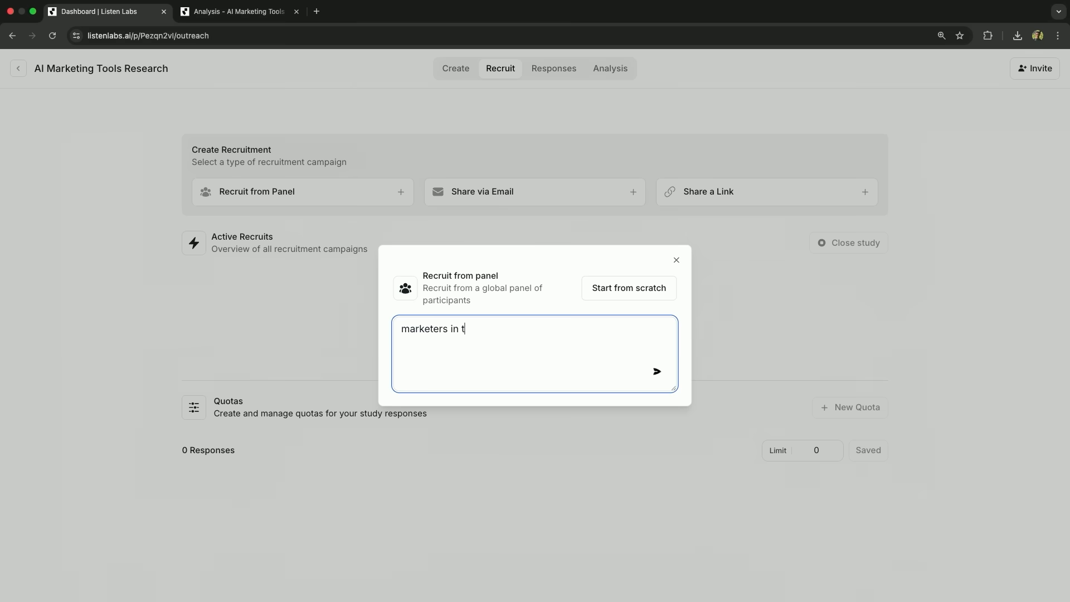
pyautogui.click(656, 372)
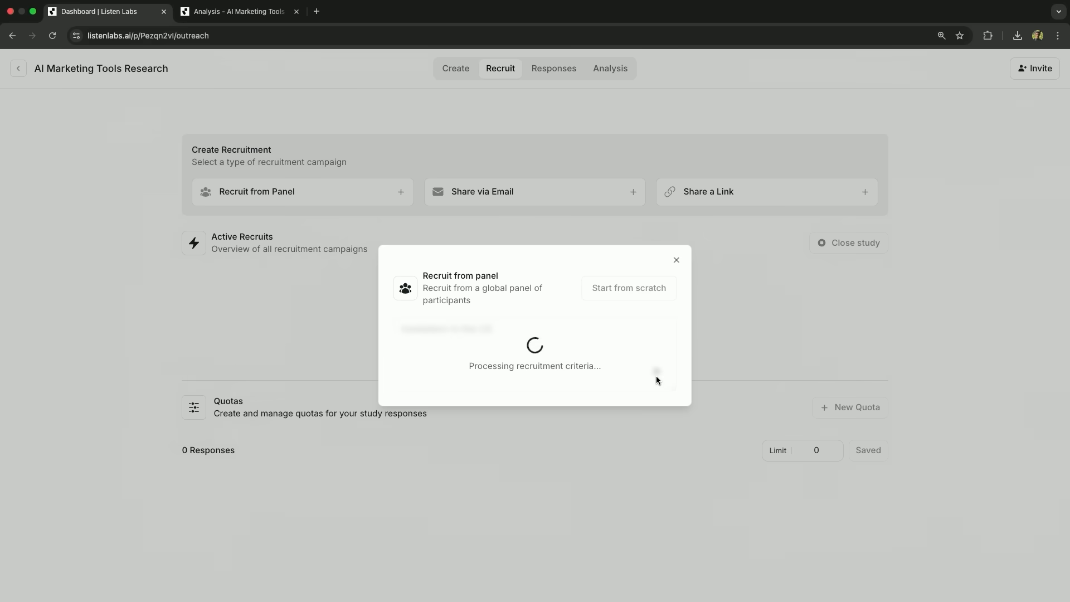
pyautogui.moveTo(747, 383)
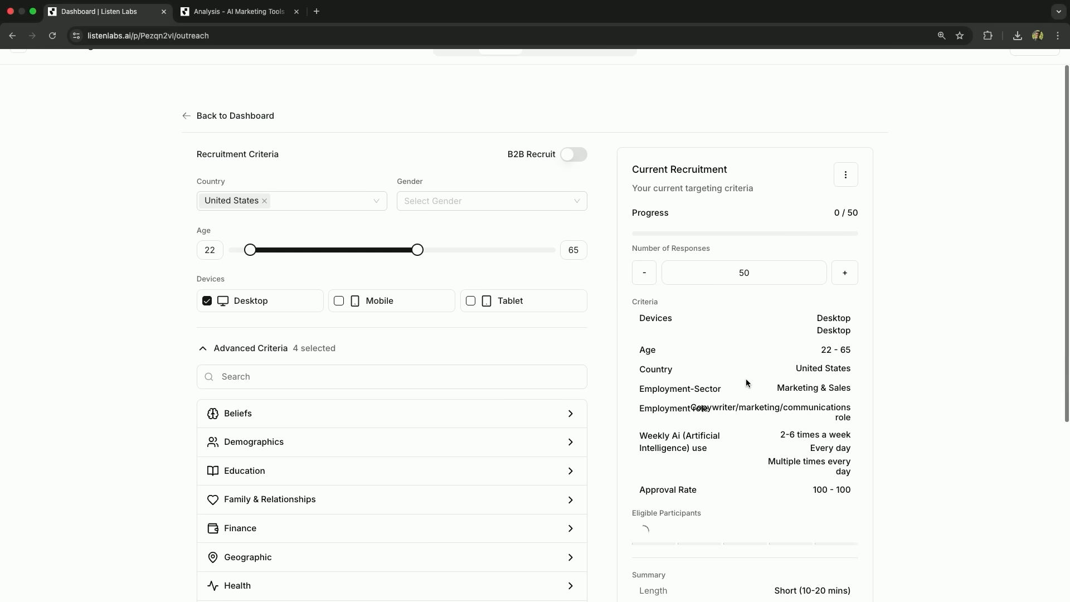
# Step: Review the criteria for 50 US marketers aged 22–65 using AI weekly (183 eligible, 150 credits)
pyautogui.scroll(-3)
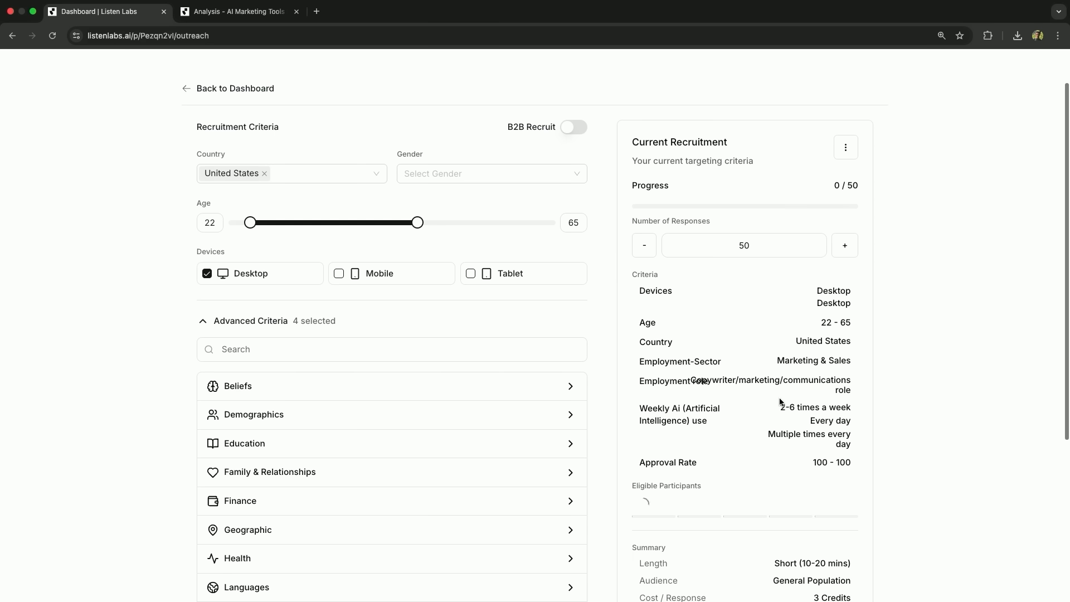
pyautogui.scroll(-3)
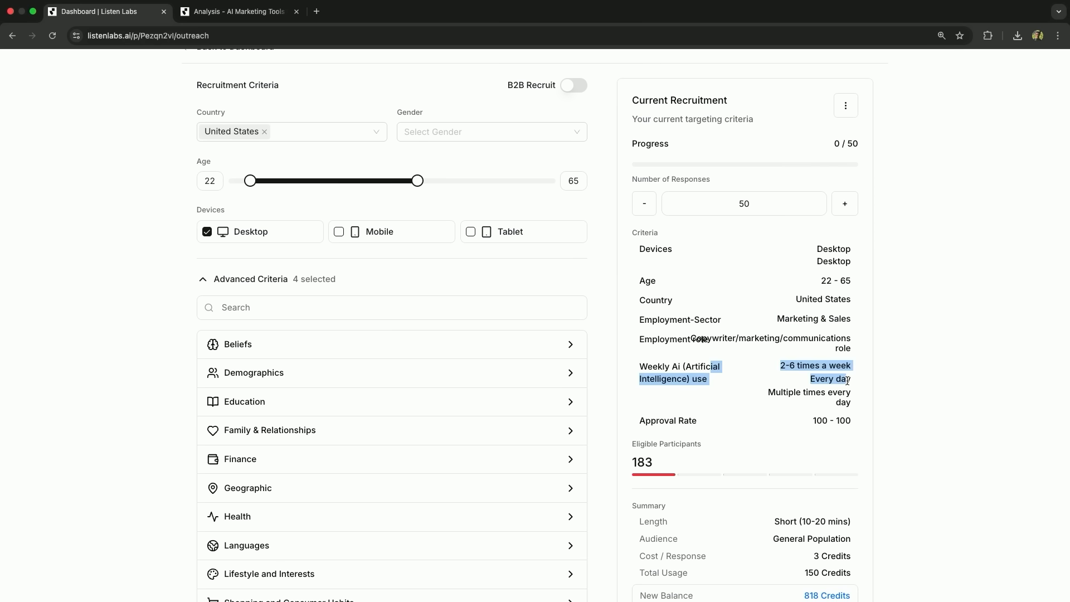
pyautogui.scroll(-3)
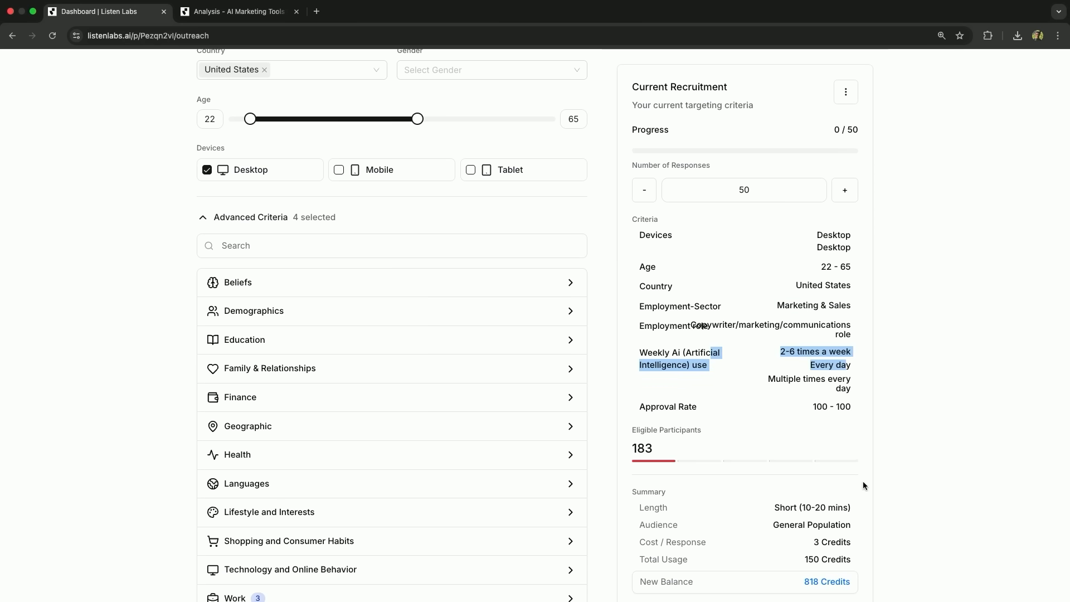
pyautogui.scroll(-3)
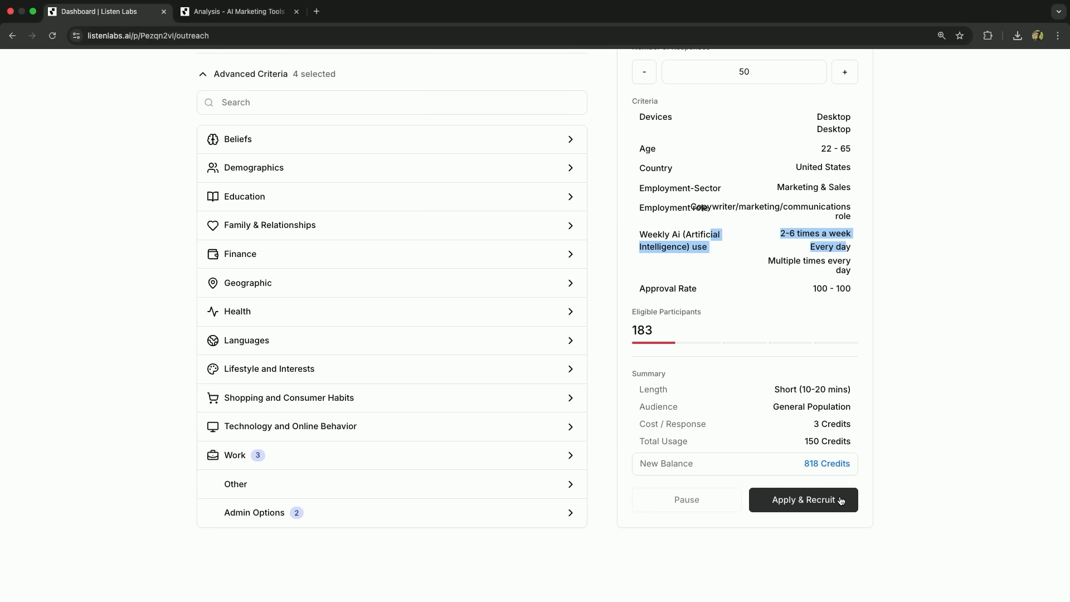
pyautogui.moveTo(274, 46)
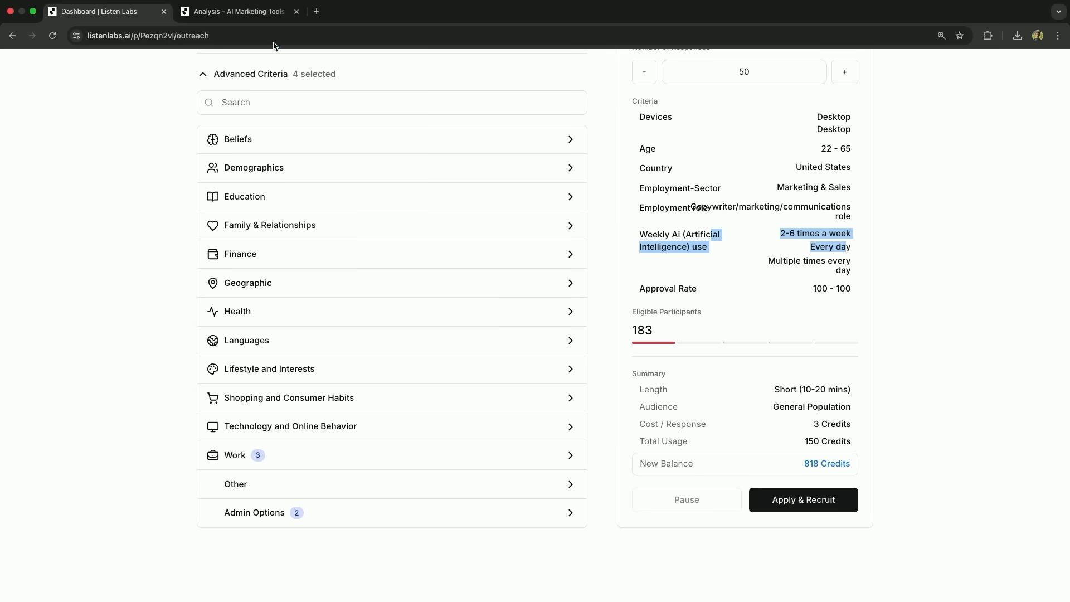
# Step: Expand the full executive summary of the AI Marketing Tools Study report
pyautogui.click(237, 12)
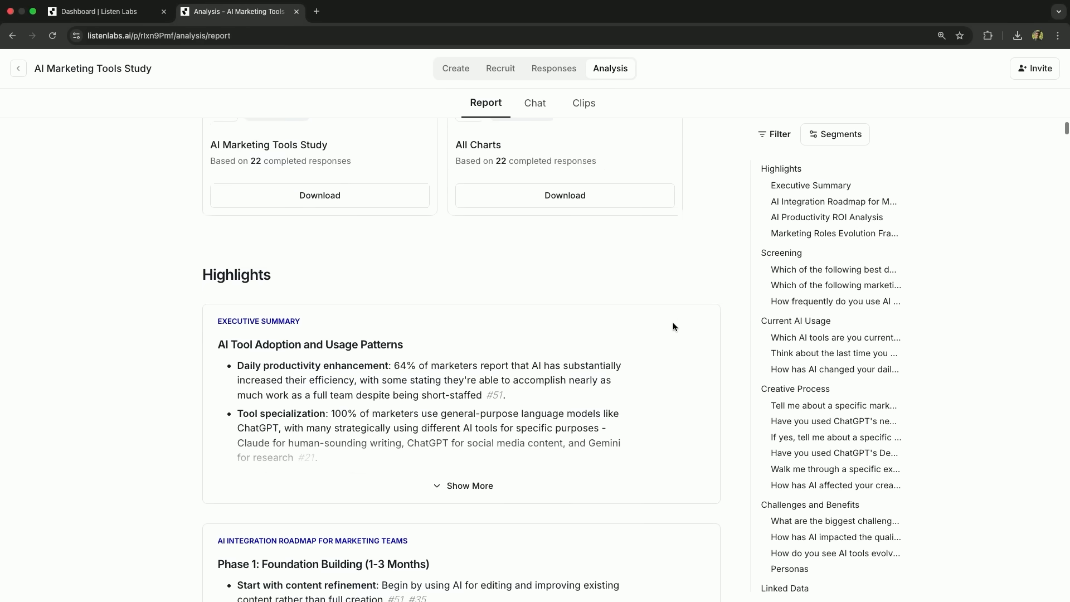
pyautogui.scroll(-3)
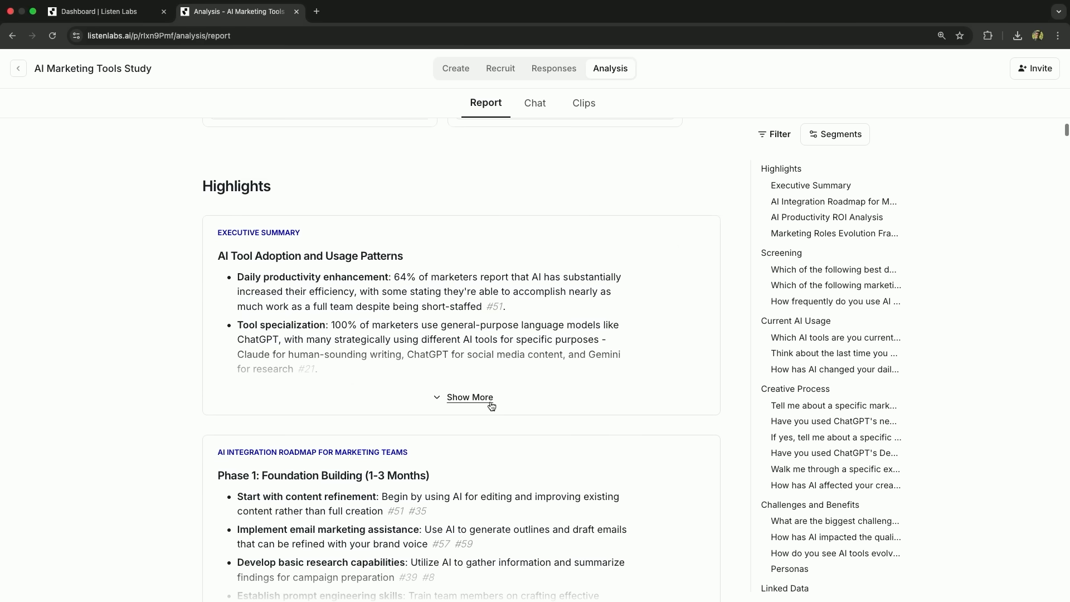
pyautogui.moveTo(484, 399)
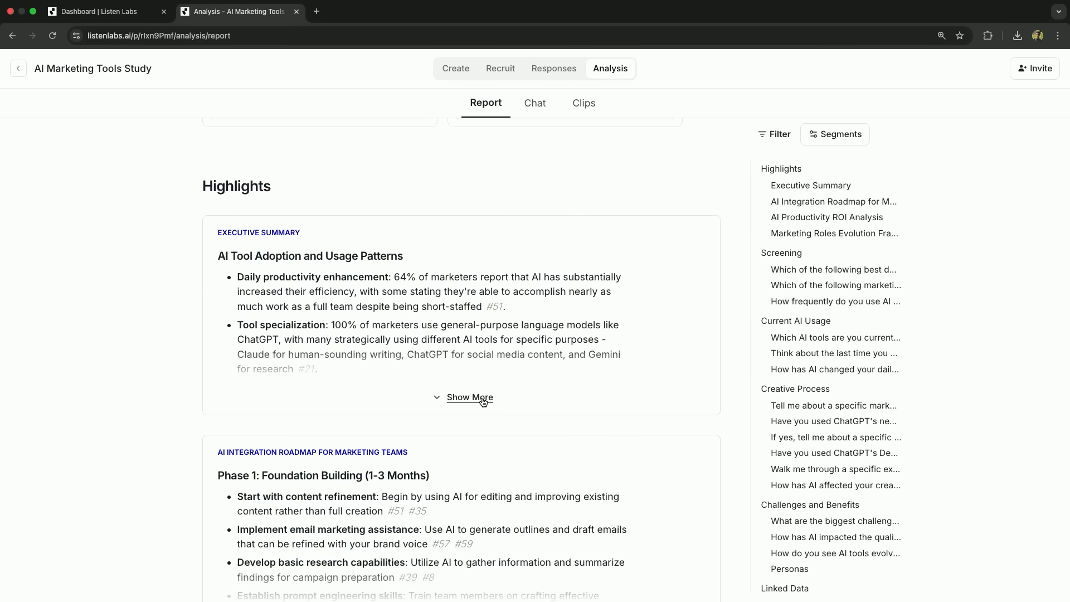
pyautogui.click(470, 397)
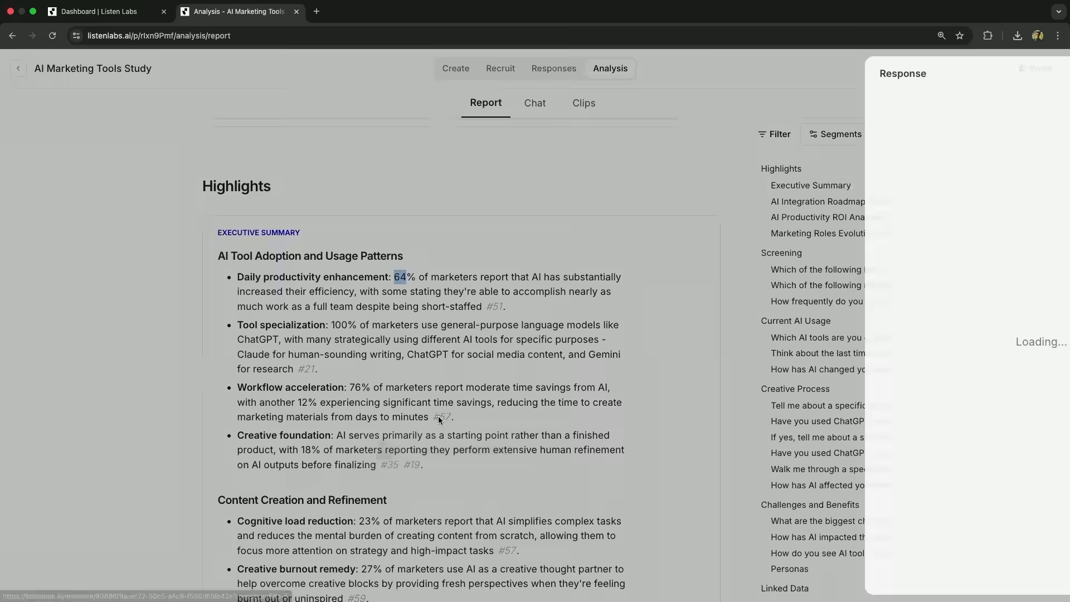
# Step: Play respondent #57's video answer cited in a summary finding
pyautogui.click(441, 417)
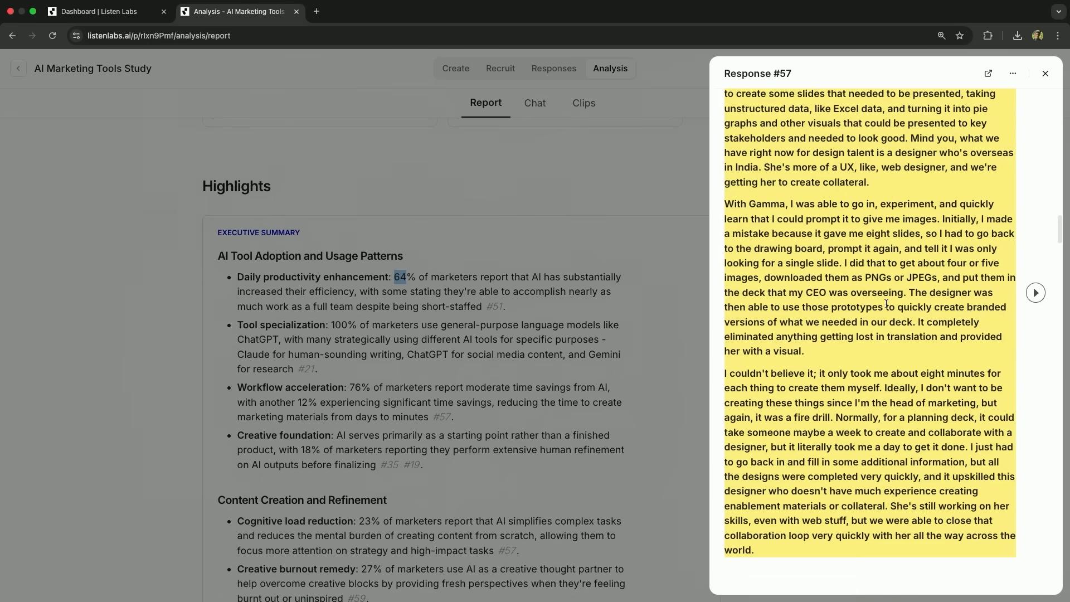
pyautogui.scroll(3)
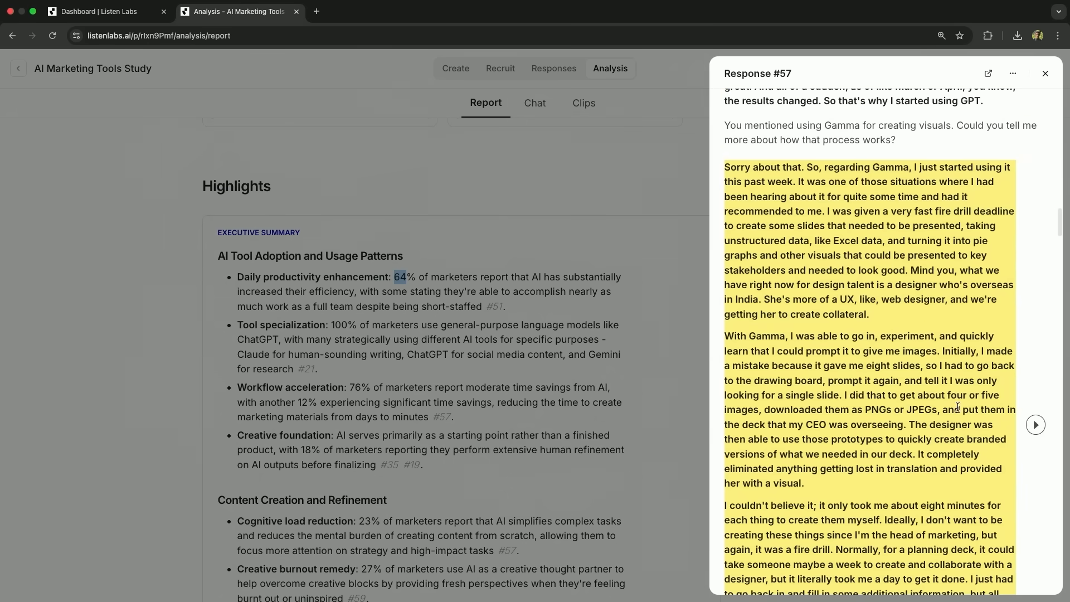
pyautogui.scroll(-3)
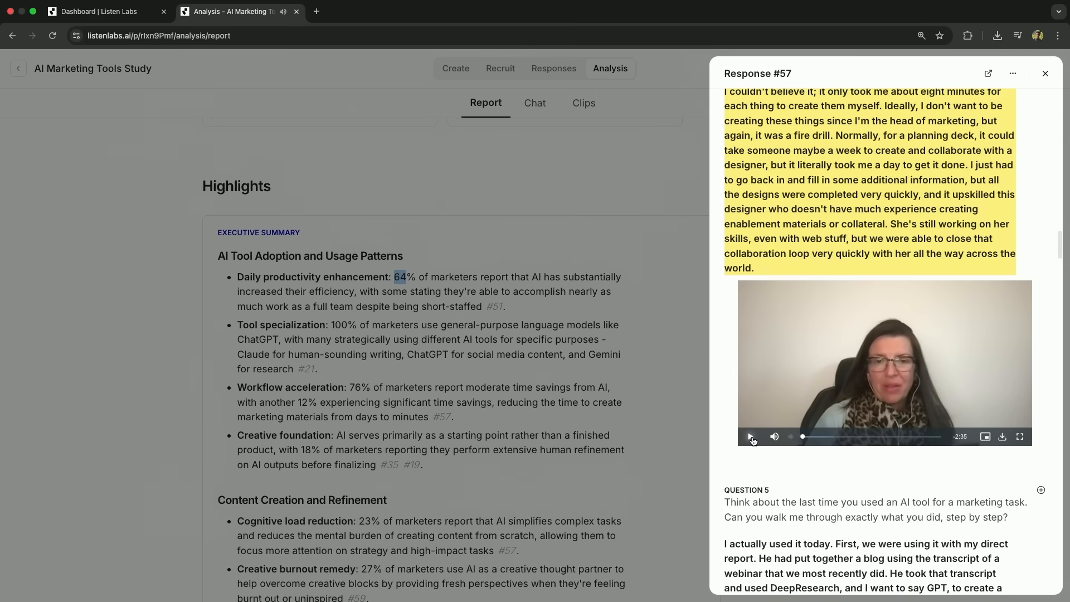
pyautogui.click(1045, 73)
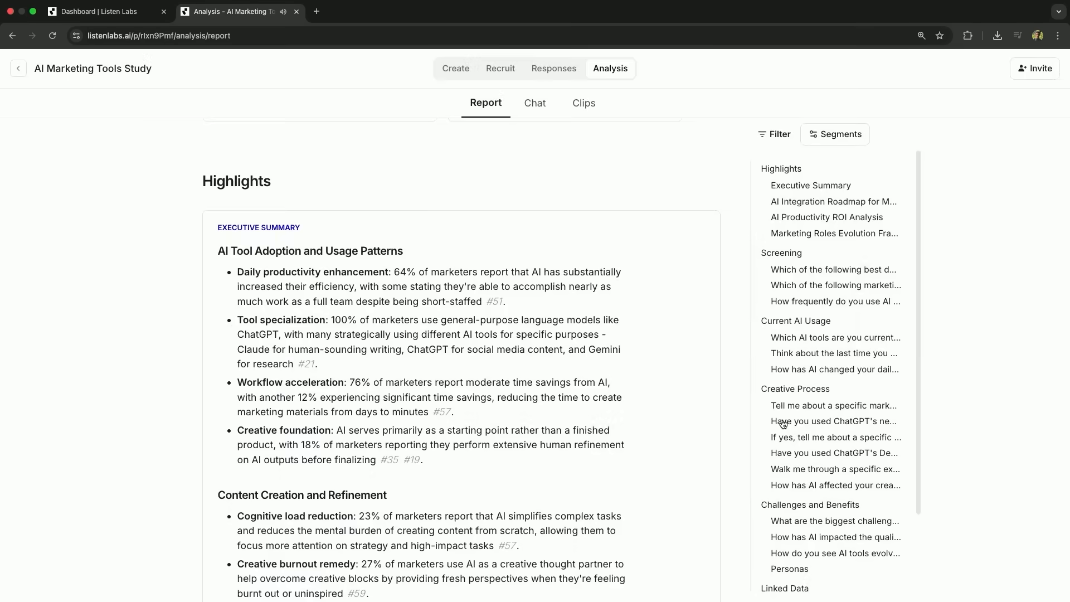
# Step: Play a quote clip under the specific-marketing-campaign question, then return to Executive Summary
pyautogui.click(834, 405)
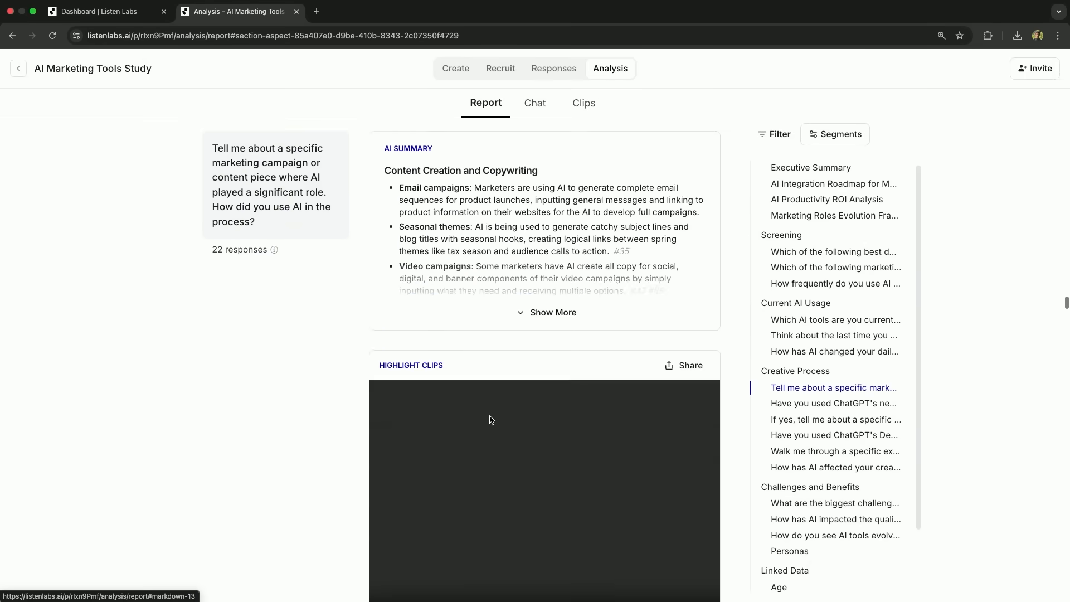
pyautogui.scroll(-3)
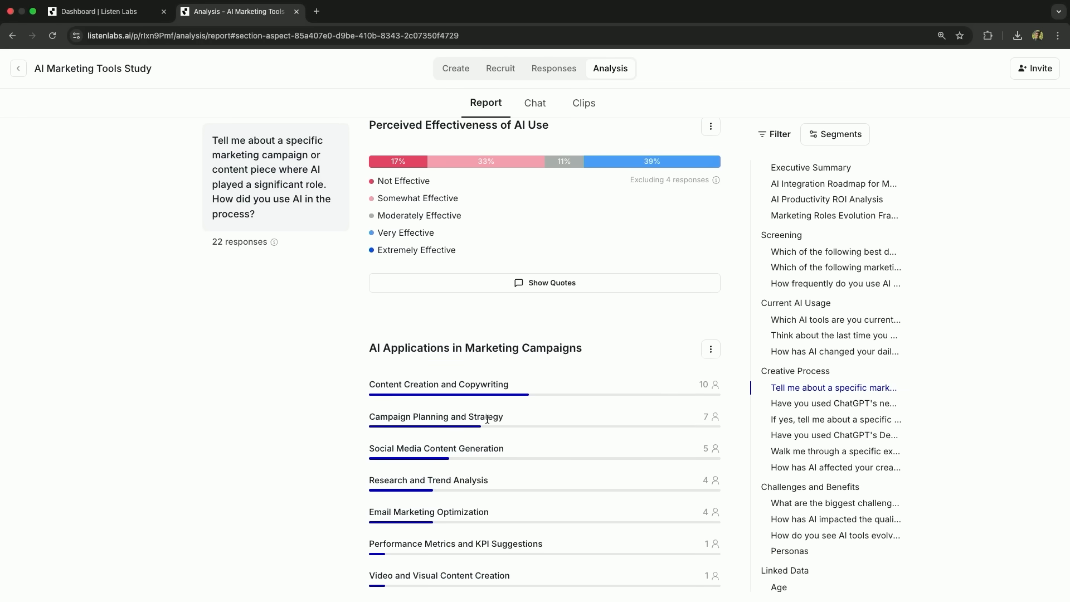
pyautogui.scroll(-3)
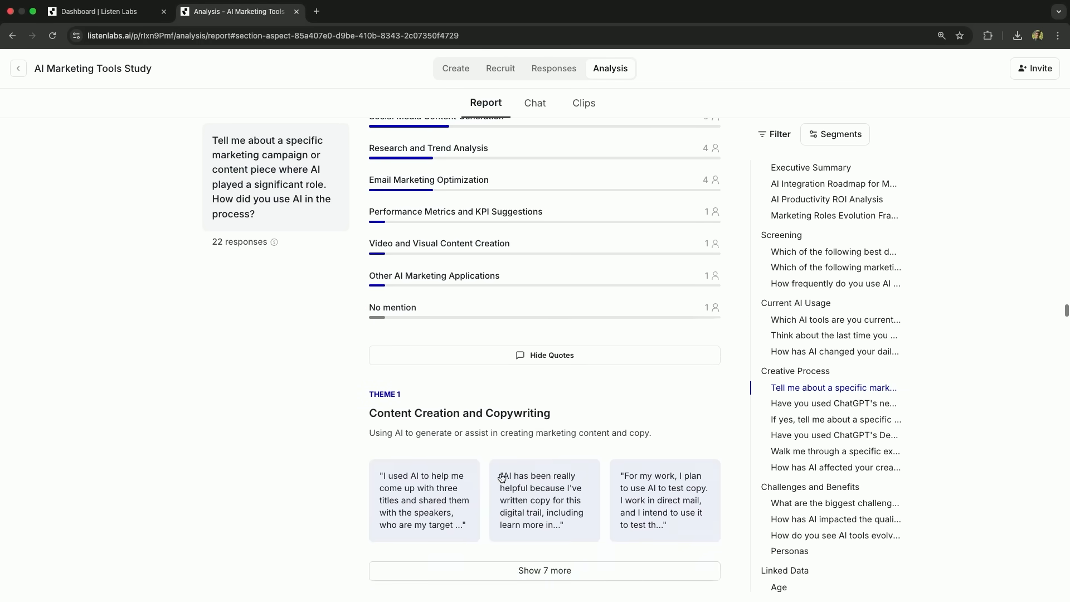
pyautogui.click(423, 500)
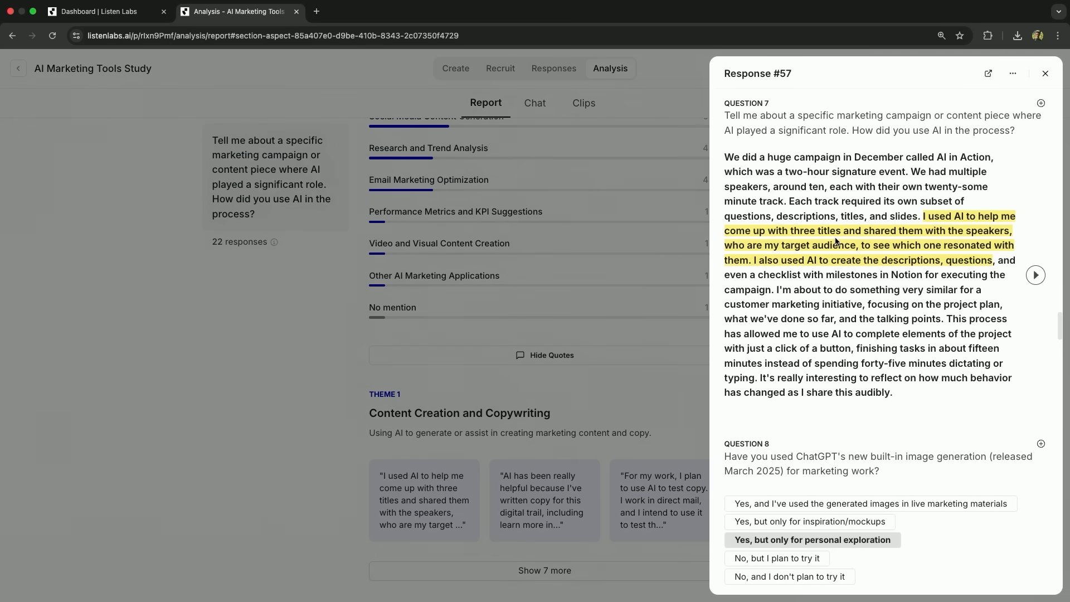
pyautogui.click(1045, 73)
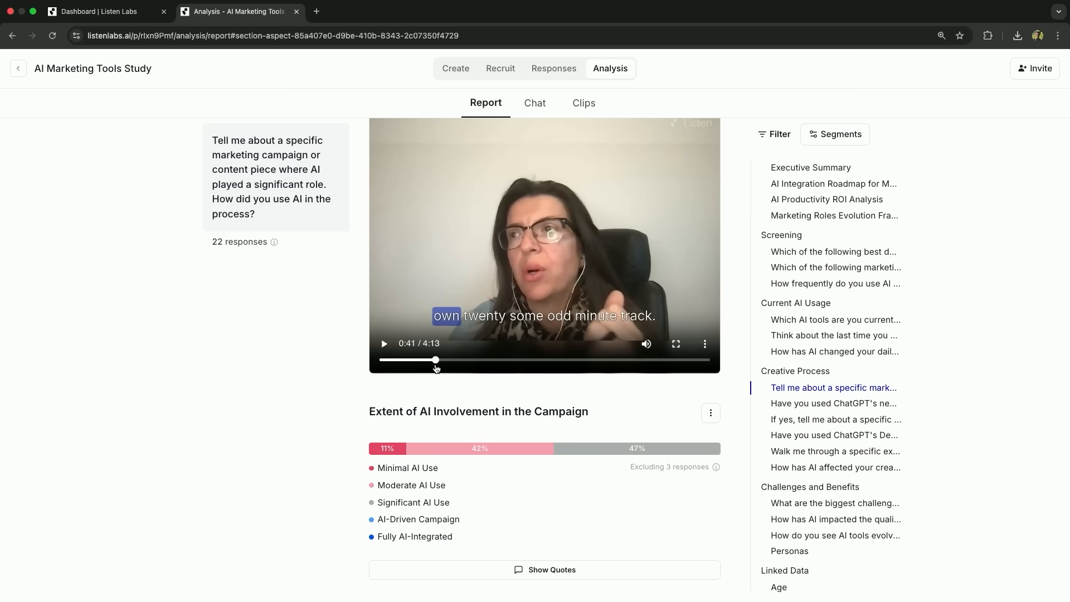
pyautogui.click(810, 185)
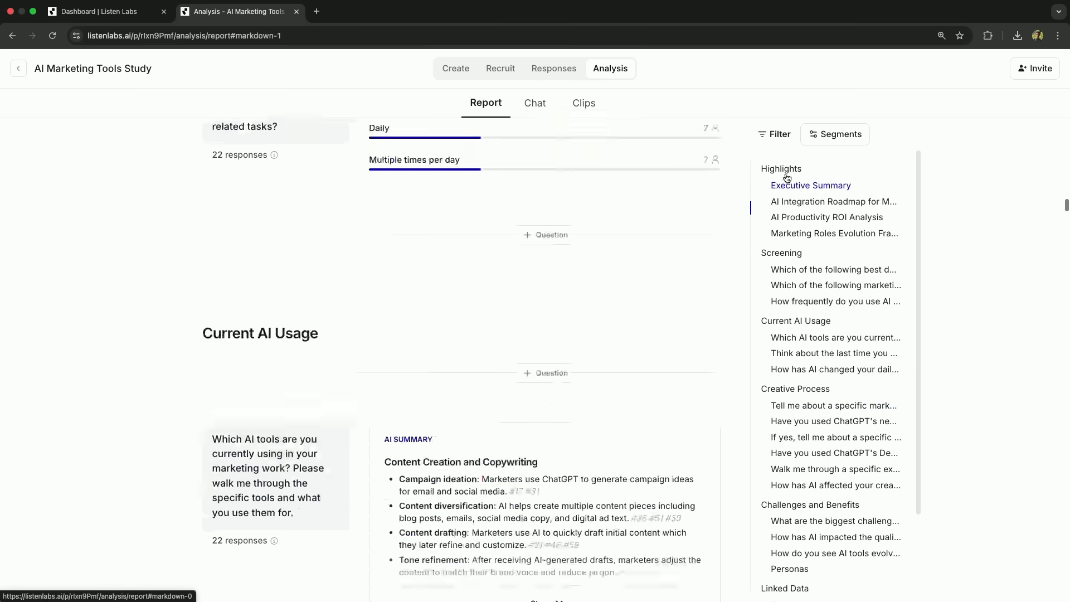
pyautogui.scroll(3)
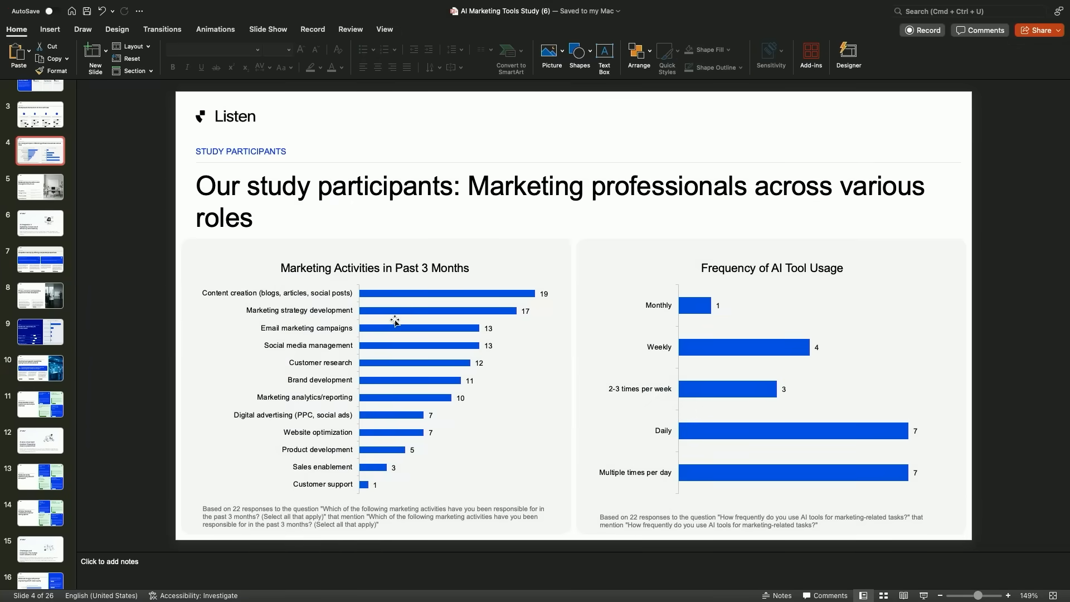
# Step: Page through slides 5 and 6 to slide 7, 'AI sparks creativity'
pyautogui.click(39, 187)
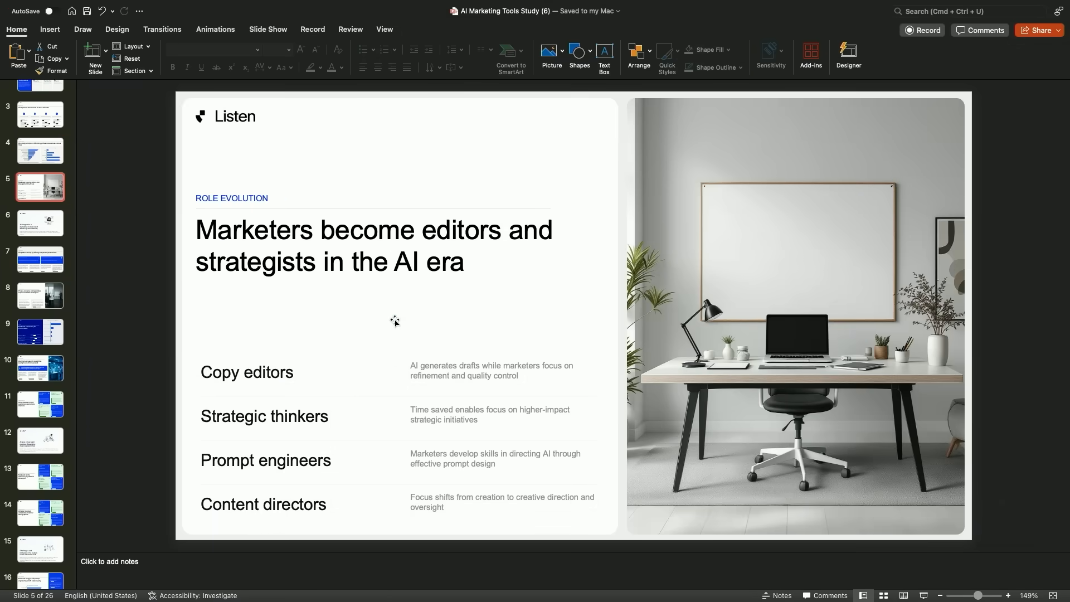
pyautogui.click(40, 223)
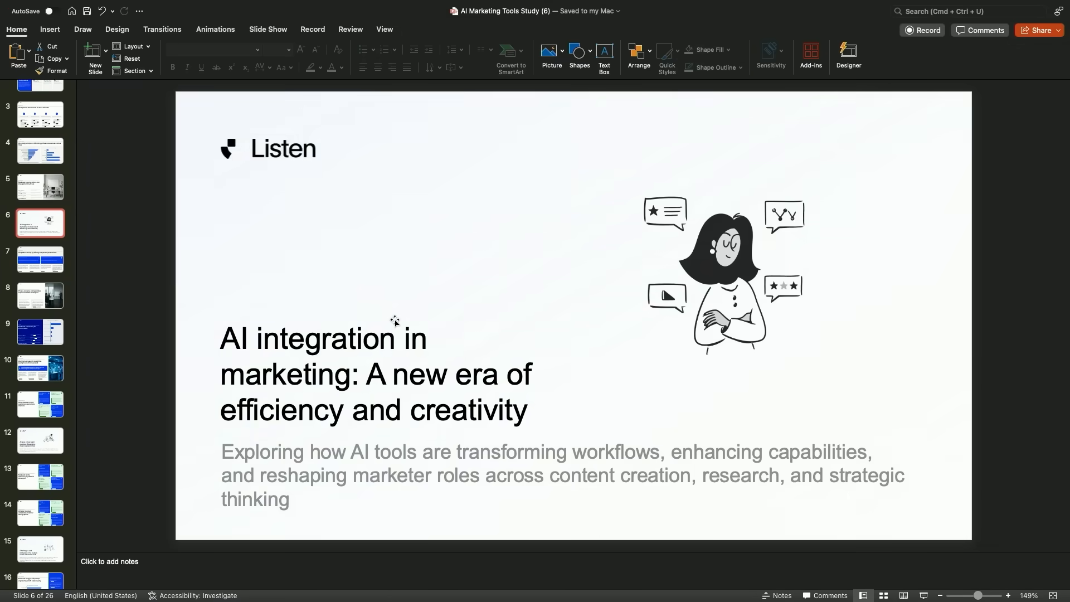
pyautogui.click(40, 260)
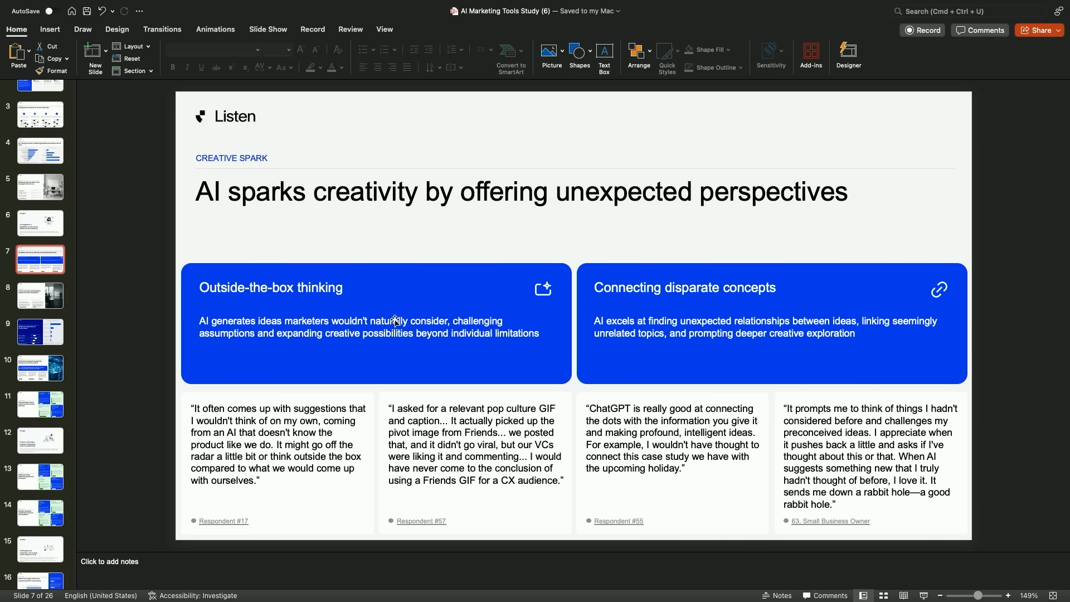